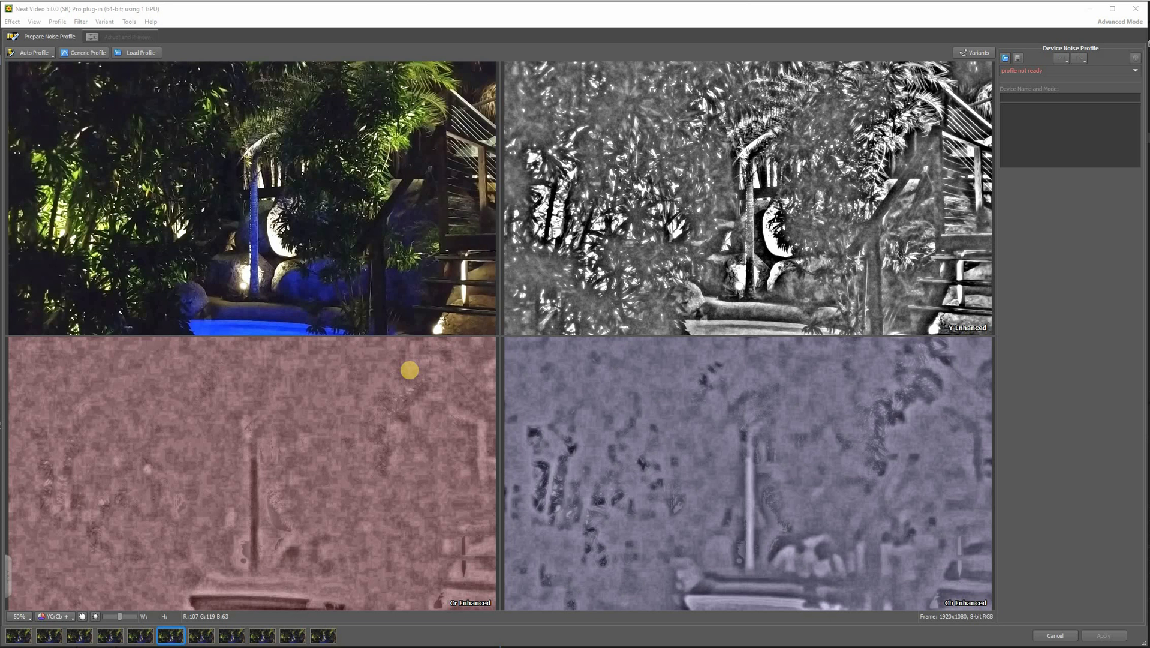
Run Auto Profile to analyse the 1920x1080 frame and create a device noise profile
left_click(86, 51)
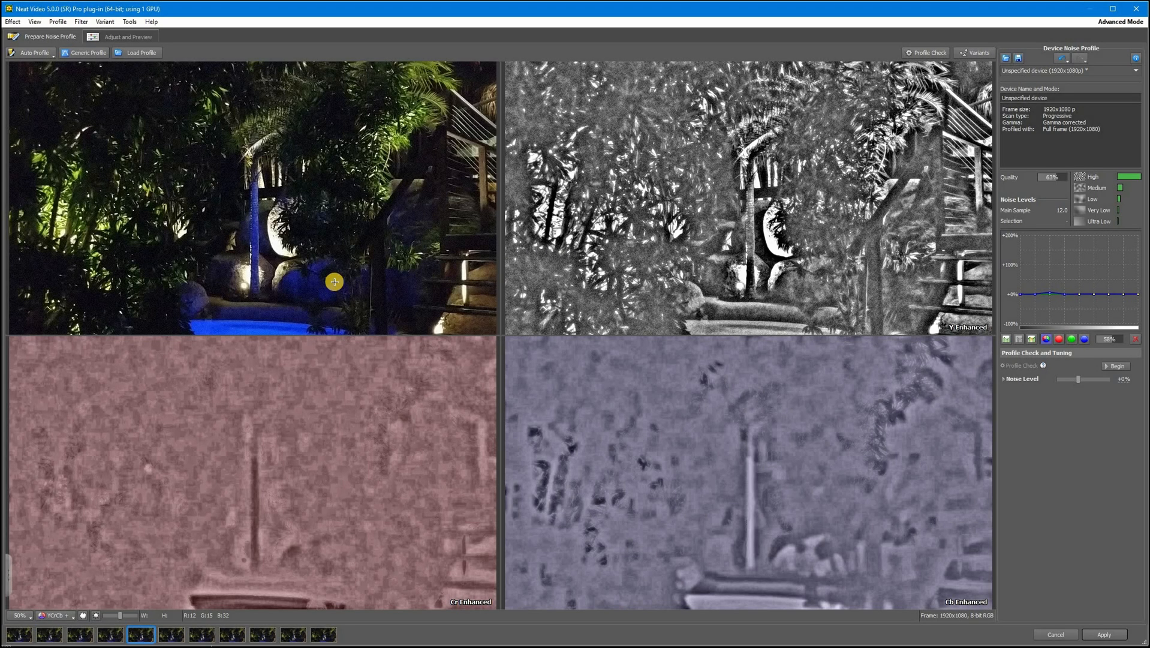
mouse_move(328, 272)
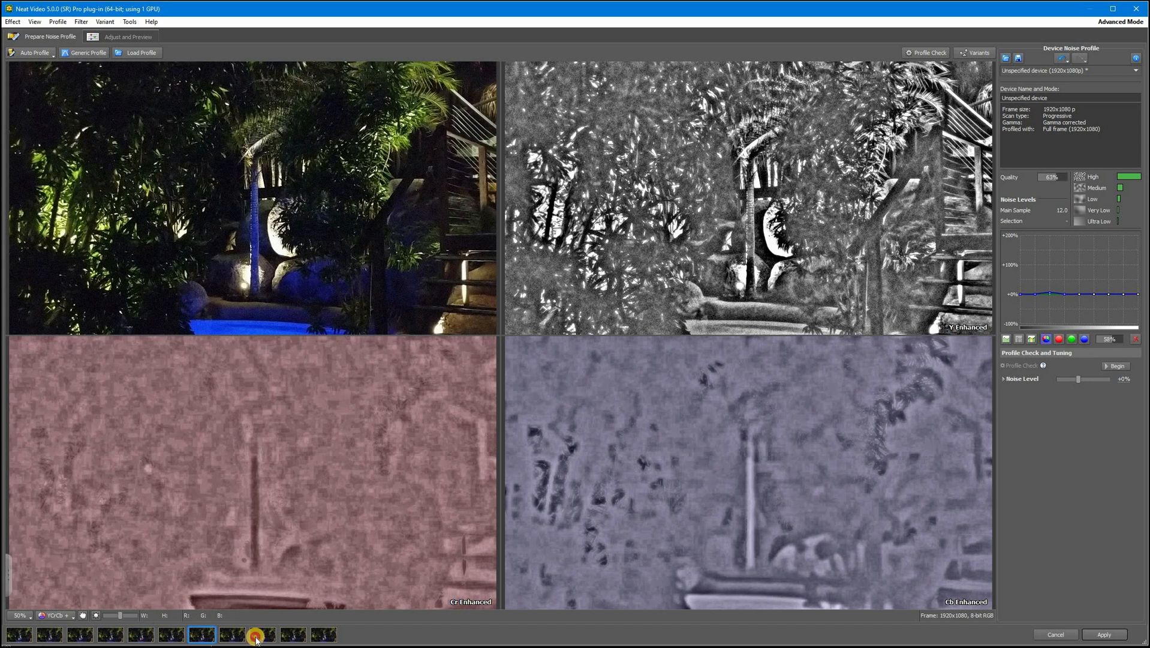
Re-run Auto Profile on the clip's last frame, accepting 'Use the small area' in the Confirm dialog
left_click(327, 639)
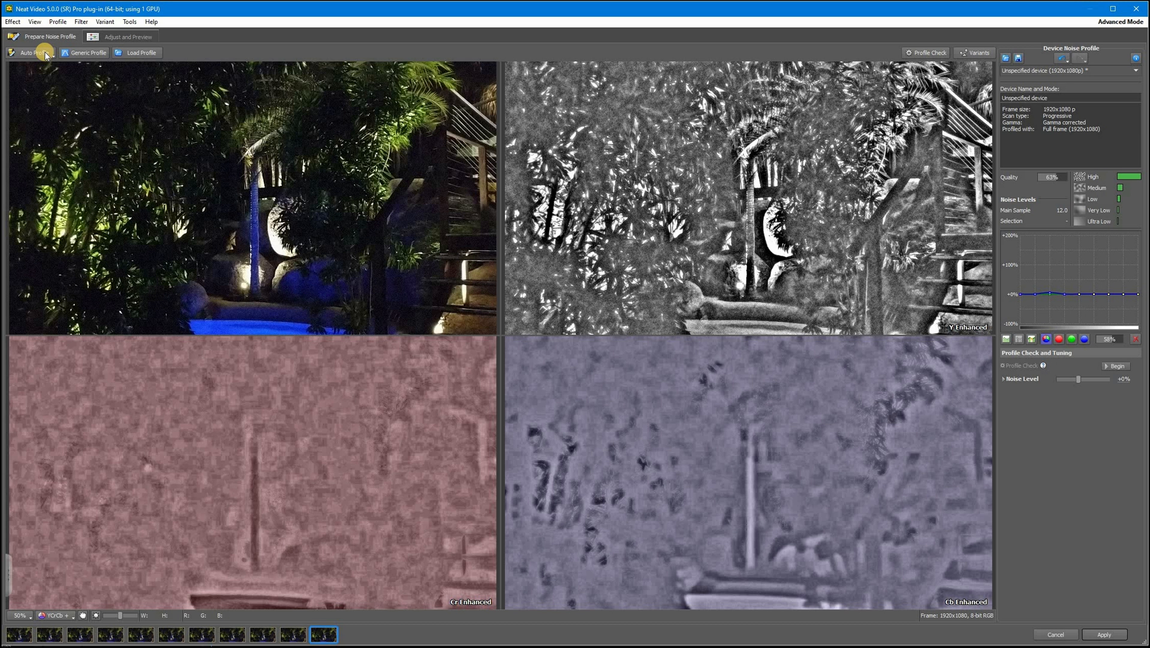
left_click(30, 53)
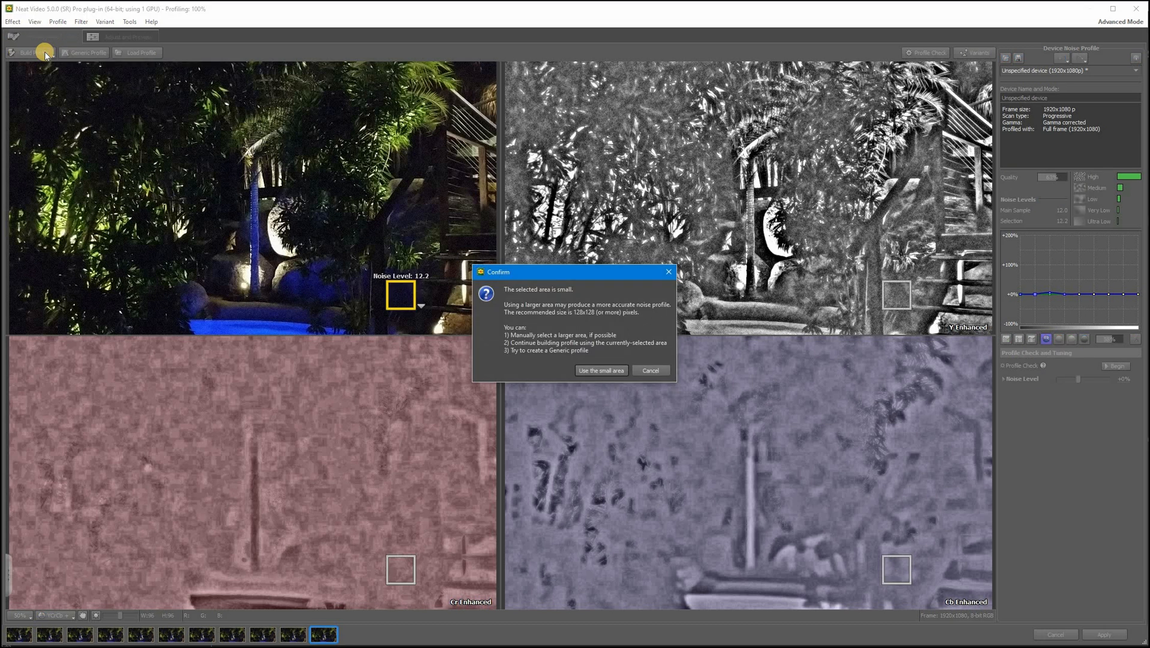
mouse_move(566, 362)
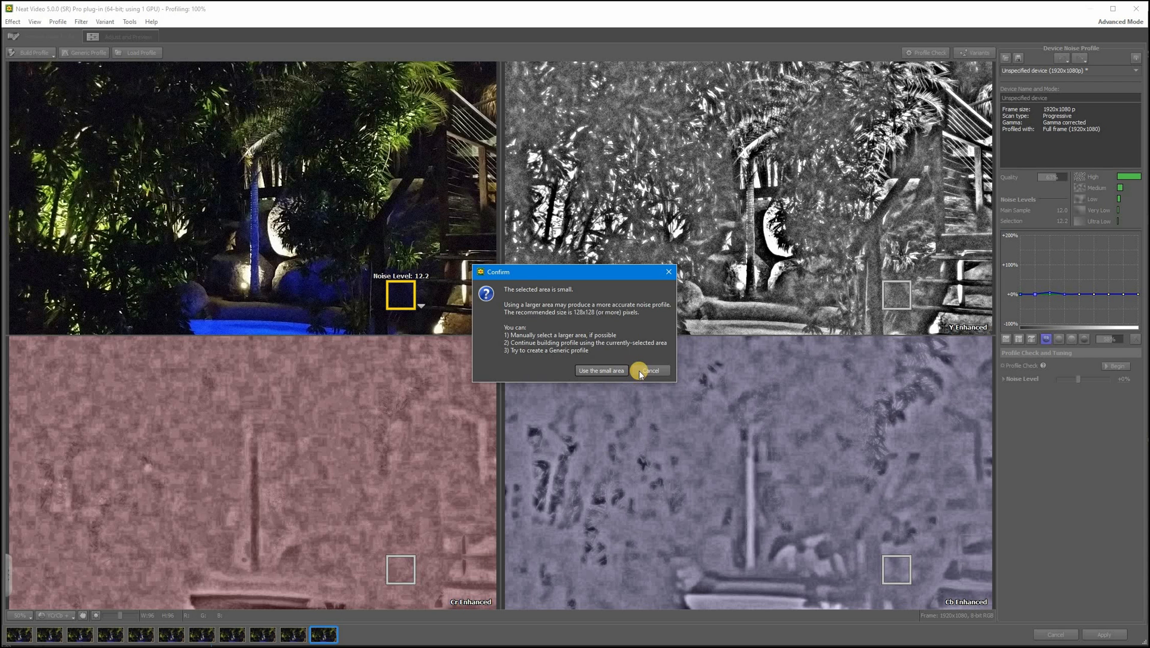
left_click(602, 371)
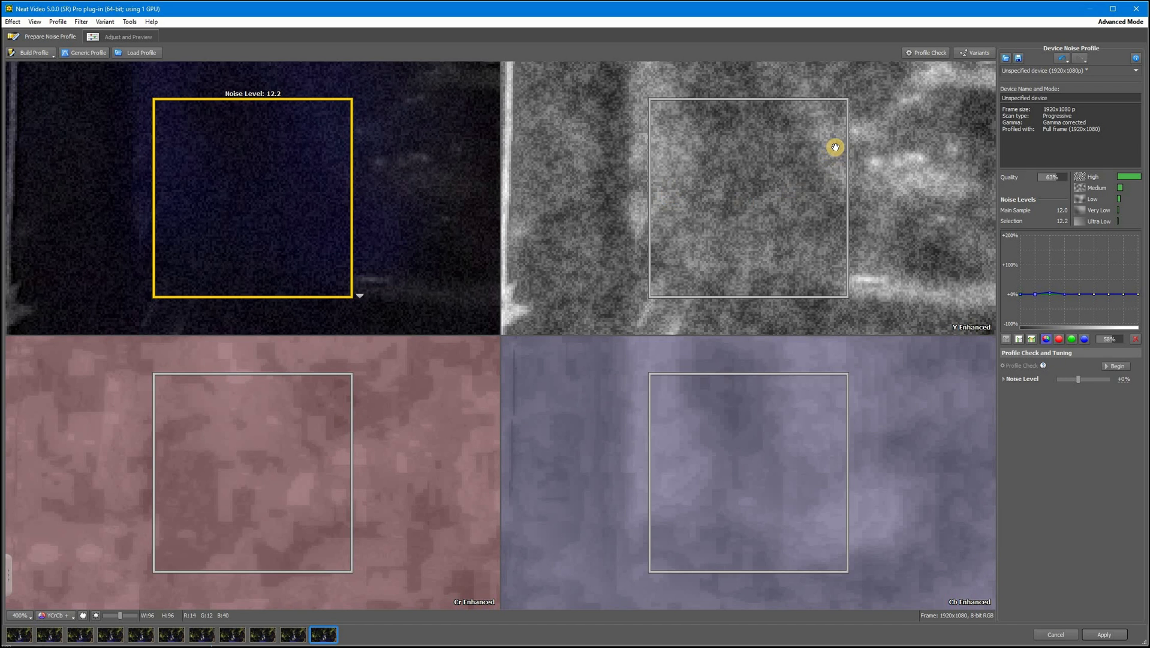
mouse_move(891, 255)
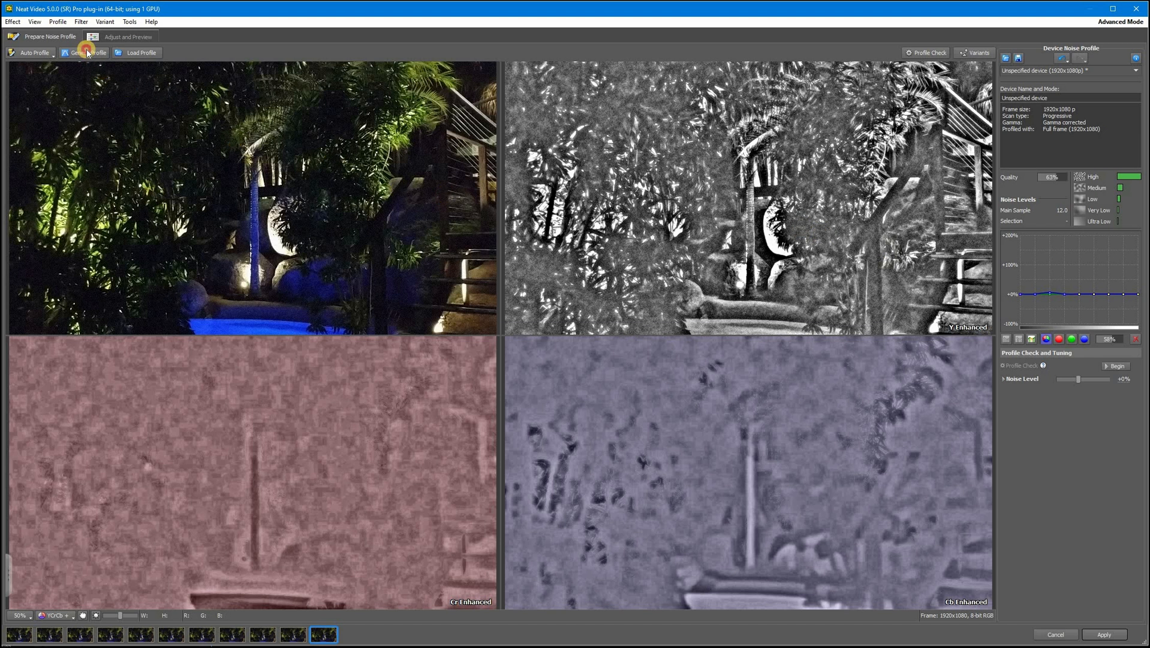
Switch to a Generic Profile in place of the automatic one
left_click(85, 52)
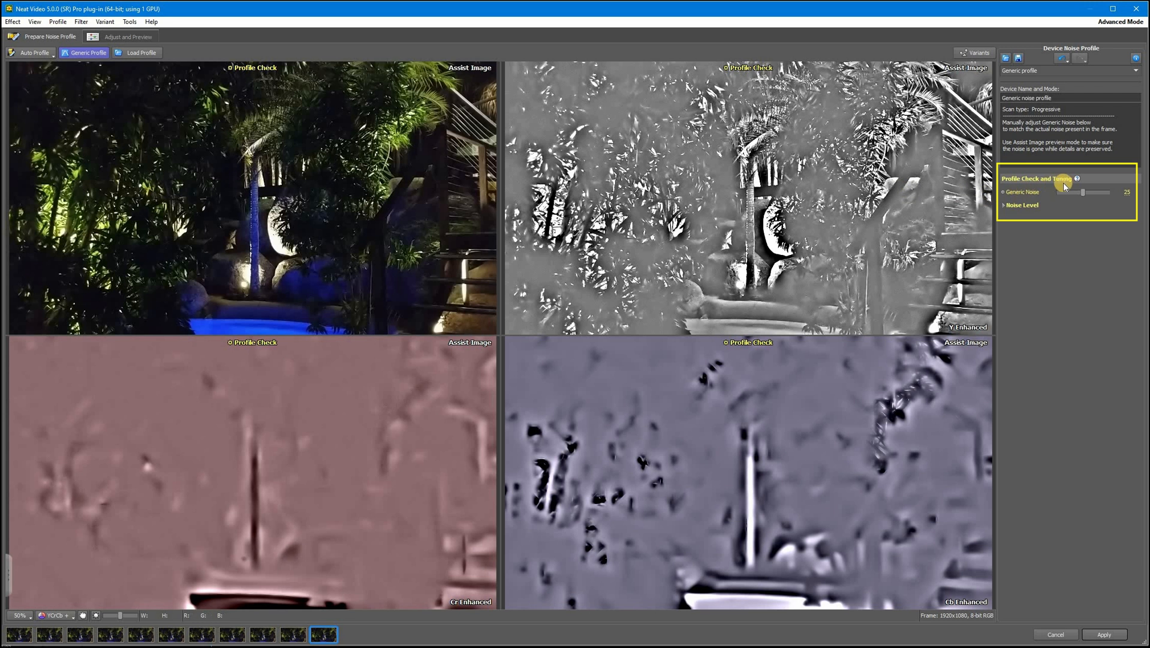
mouse_move(1036, 194)
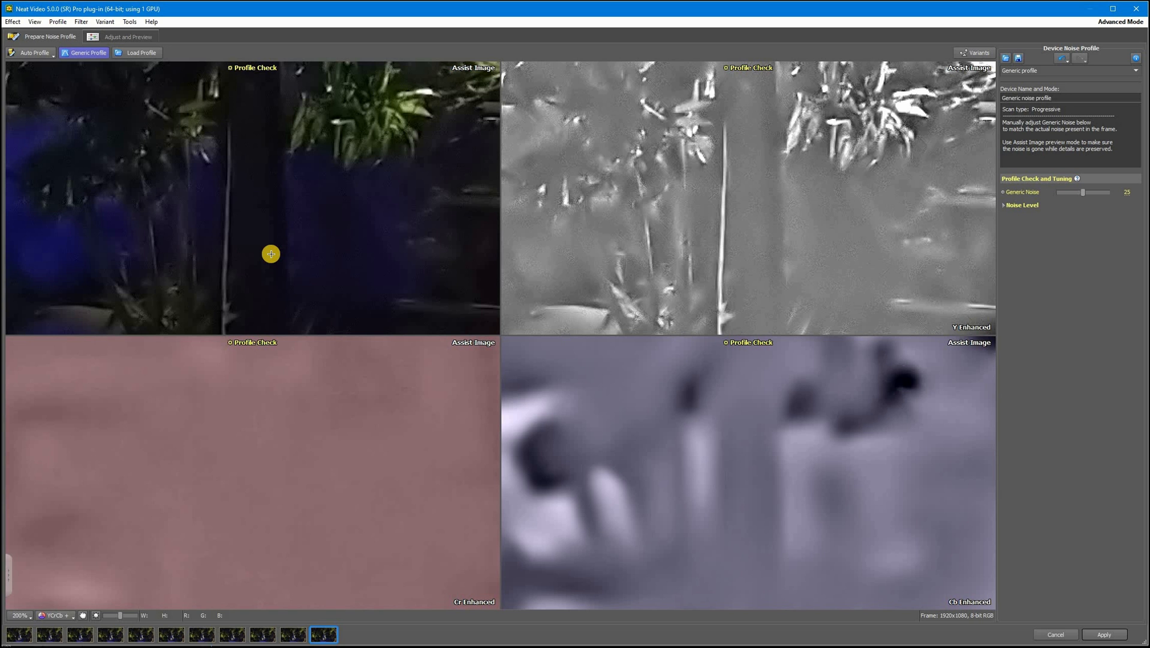
mouse_move(343, 245)
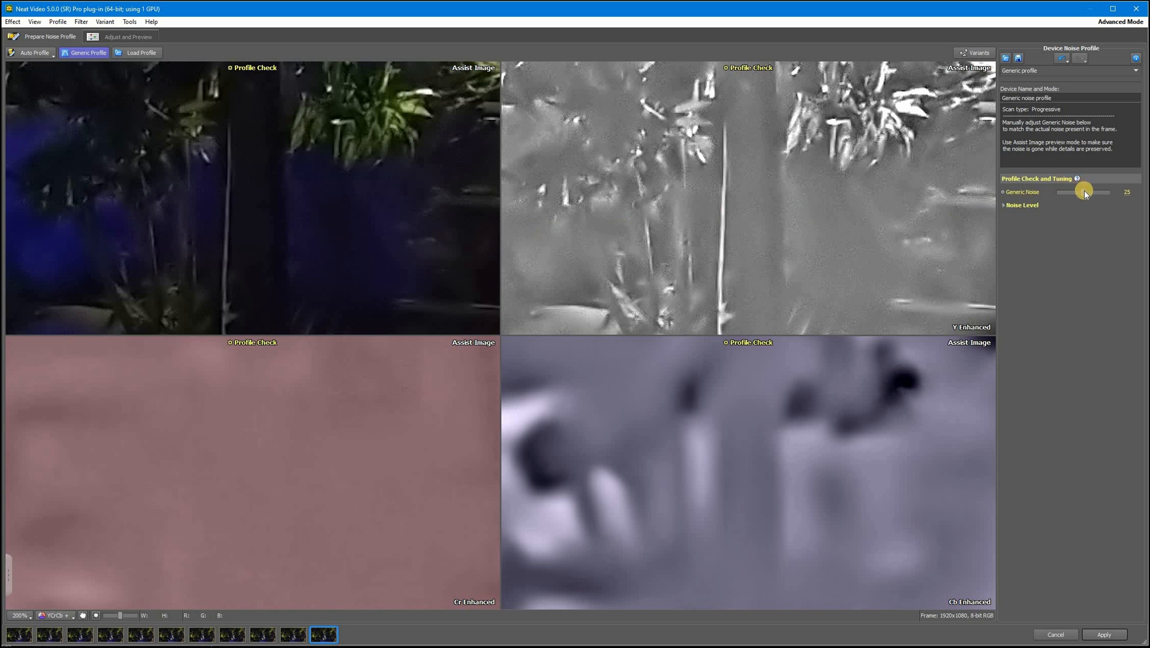
mouse_move(1086, 193)
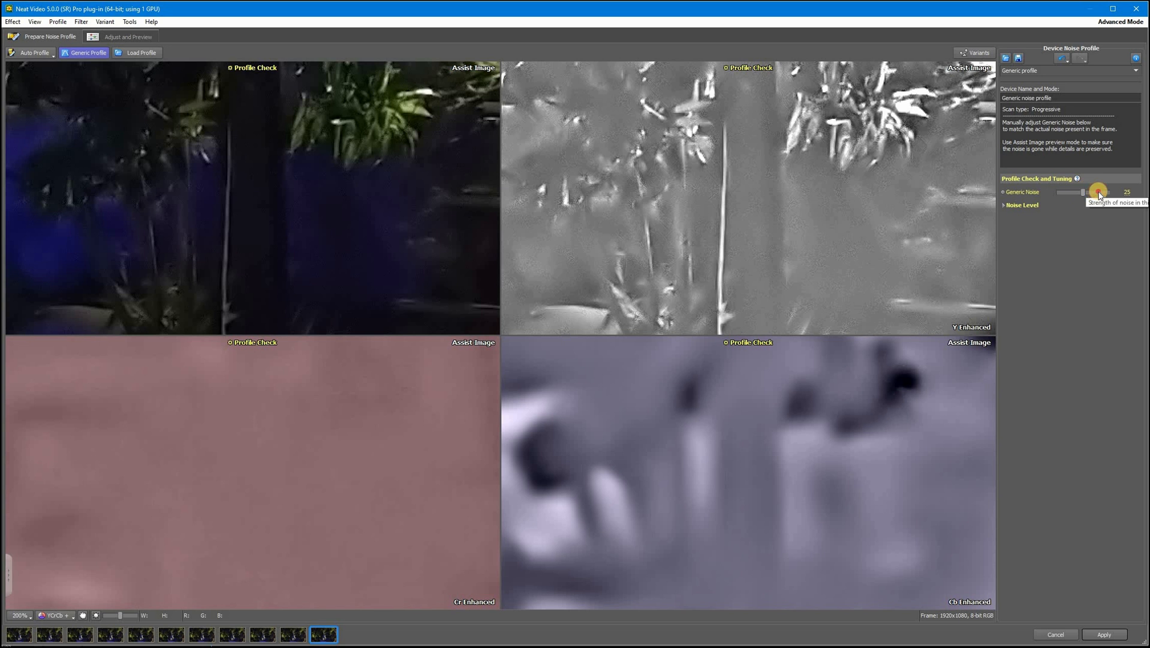
left_click_drag(1093, 192, 1102, 197)
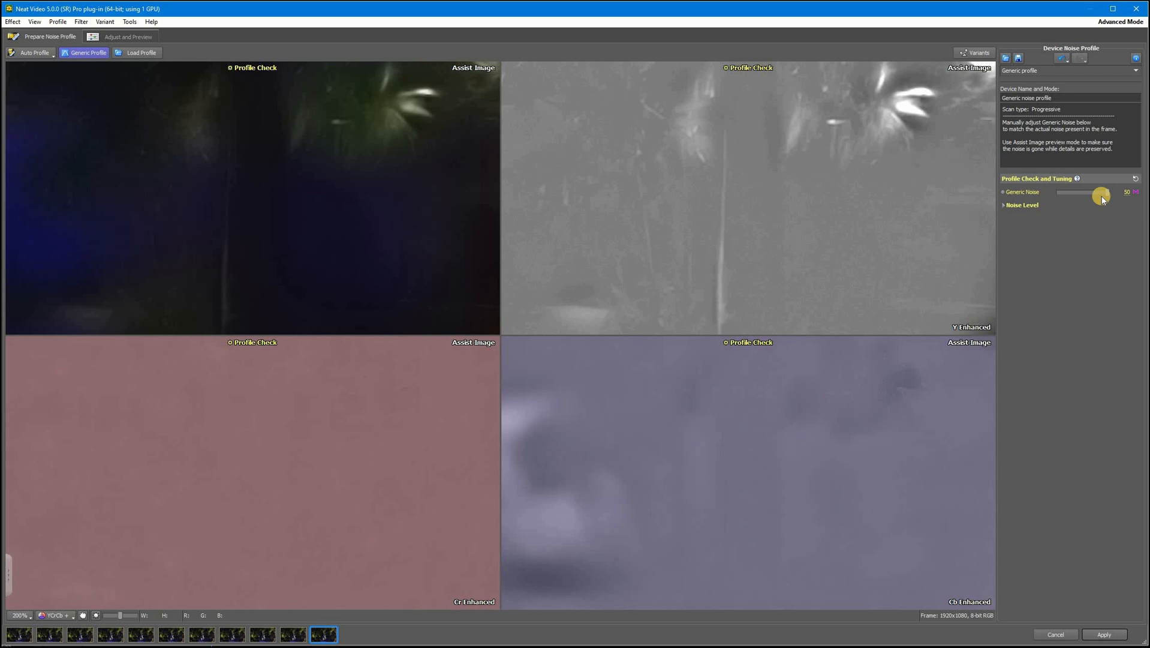
mouse_move(1100, 198)
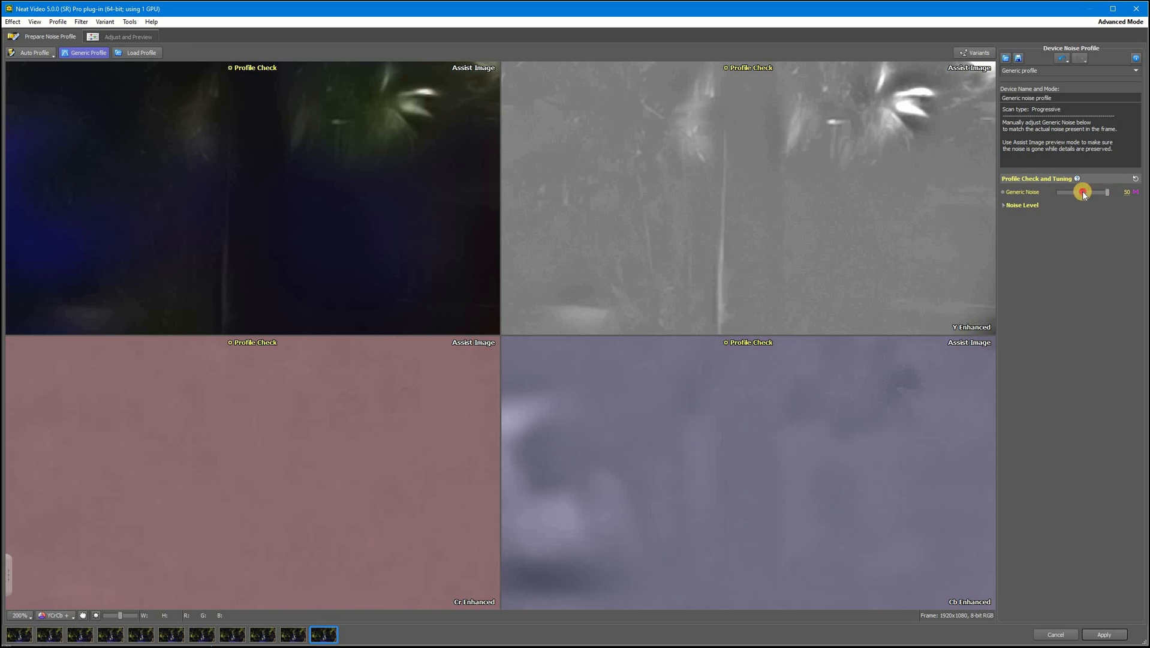
left_click_drag(1082, 192, 1046, 192)
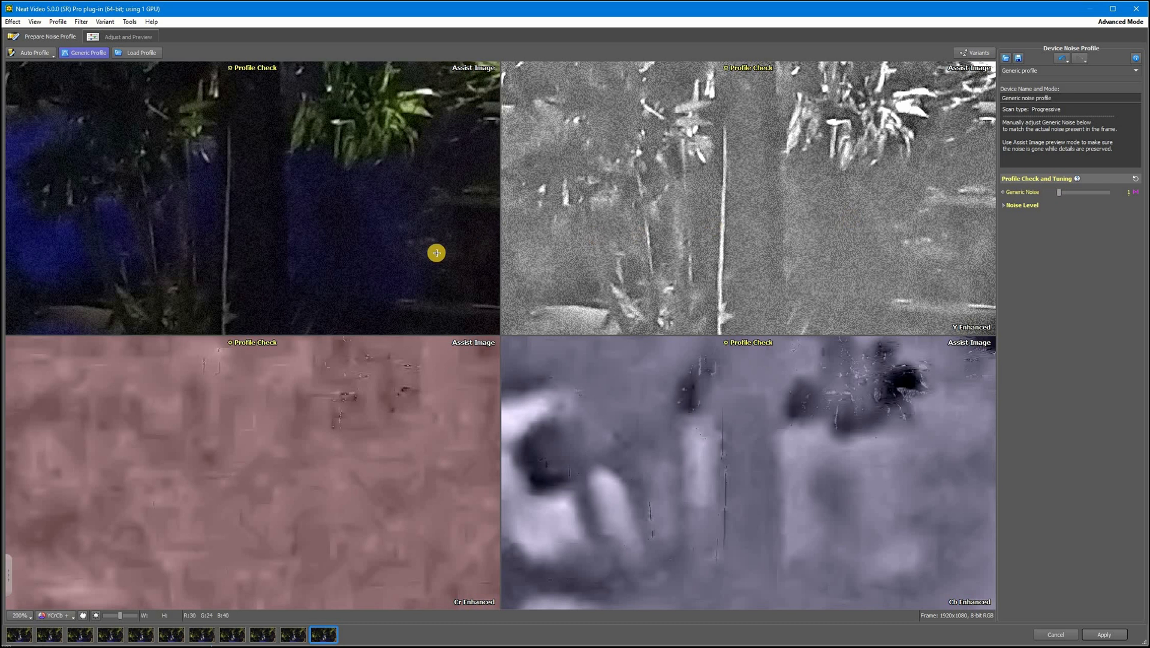
mouse_move(833, 228)
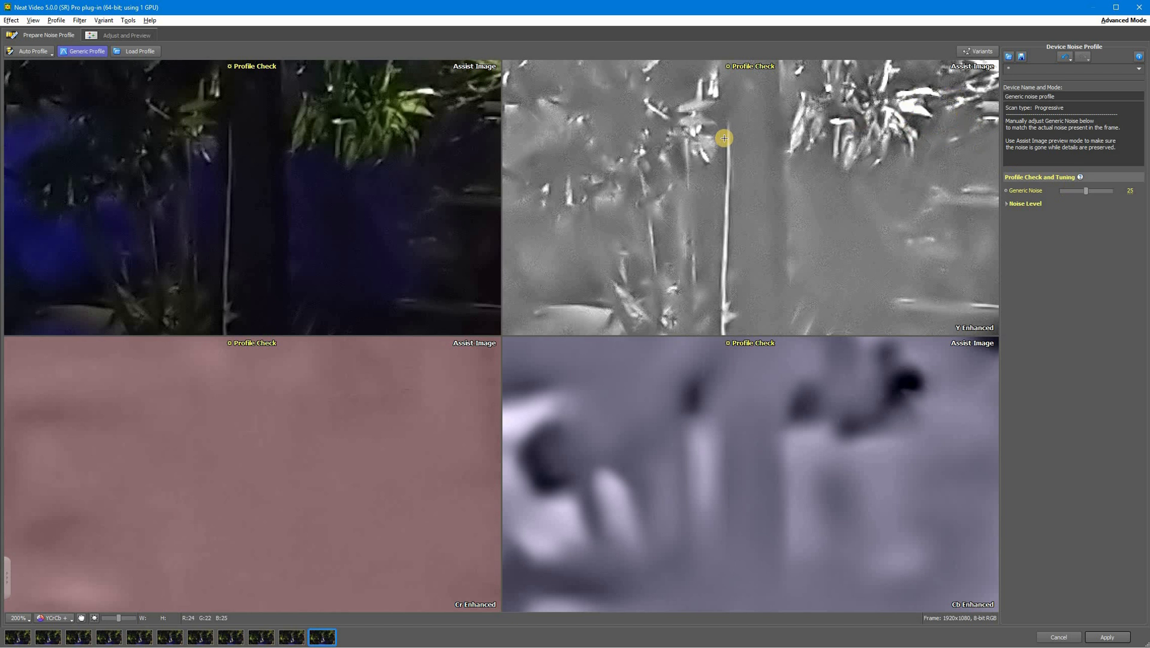
Set Generic Noise strength to 28 and move to Adjust and Preview
left_click_drag(1085, 191, 1091, 190)
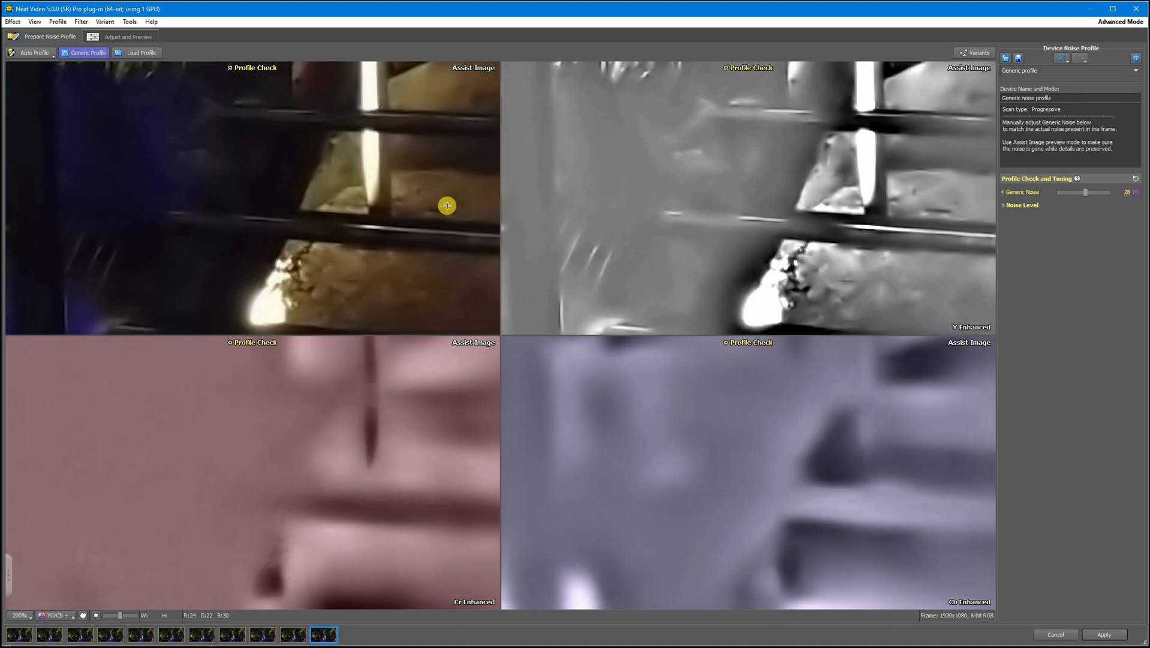
left_click(122, 36)
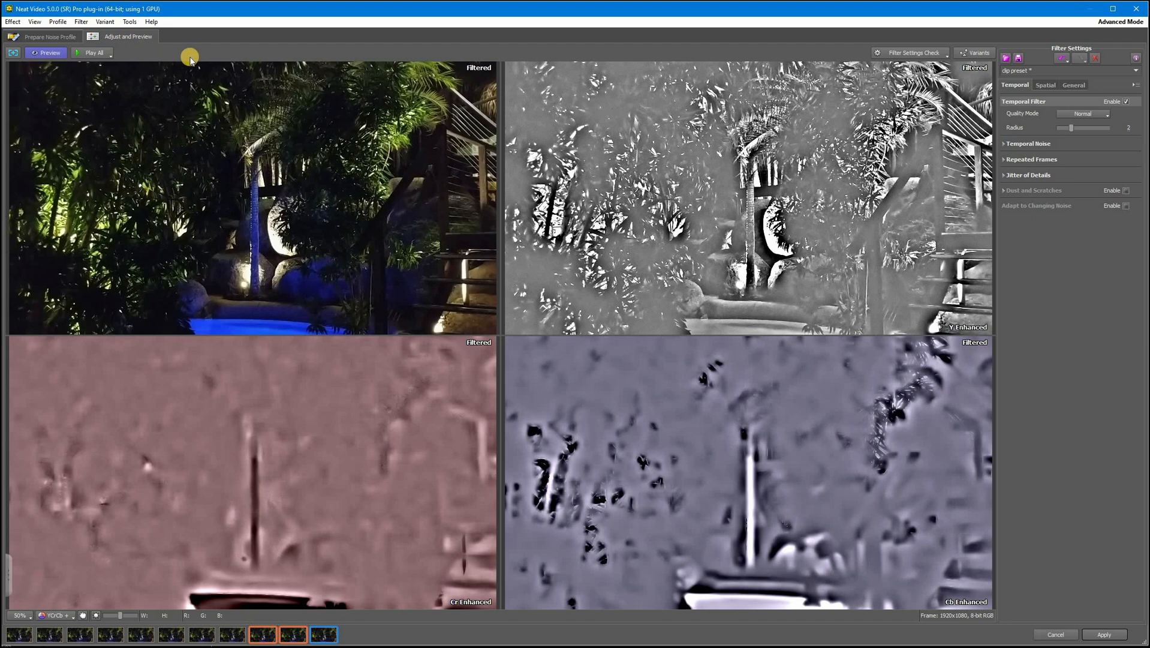
Expand Temporal Noise under Filter Settings and begin the Local Flicker Check
left_click(1015, 84)
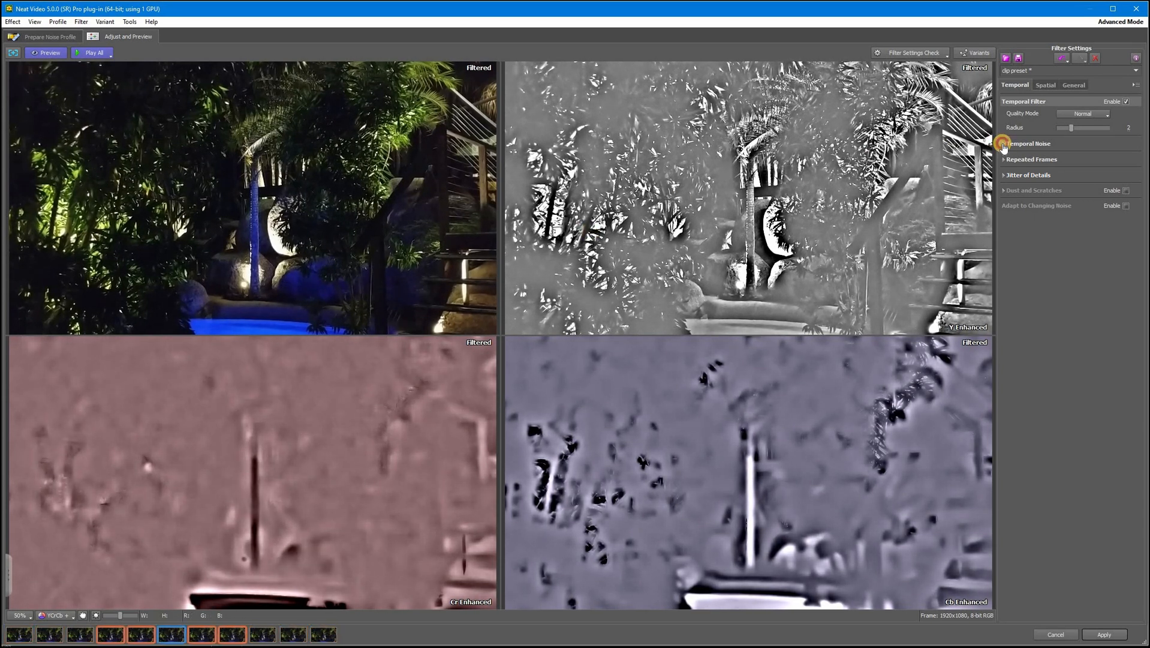
left_click(1006, 143)
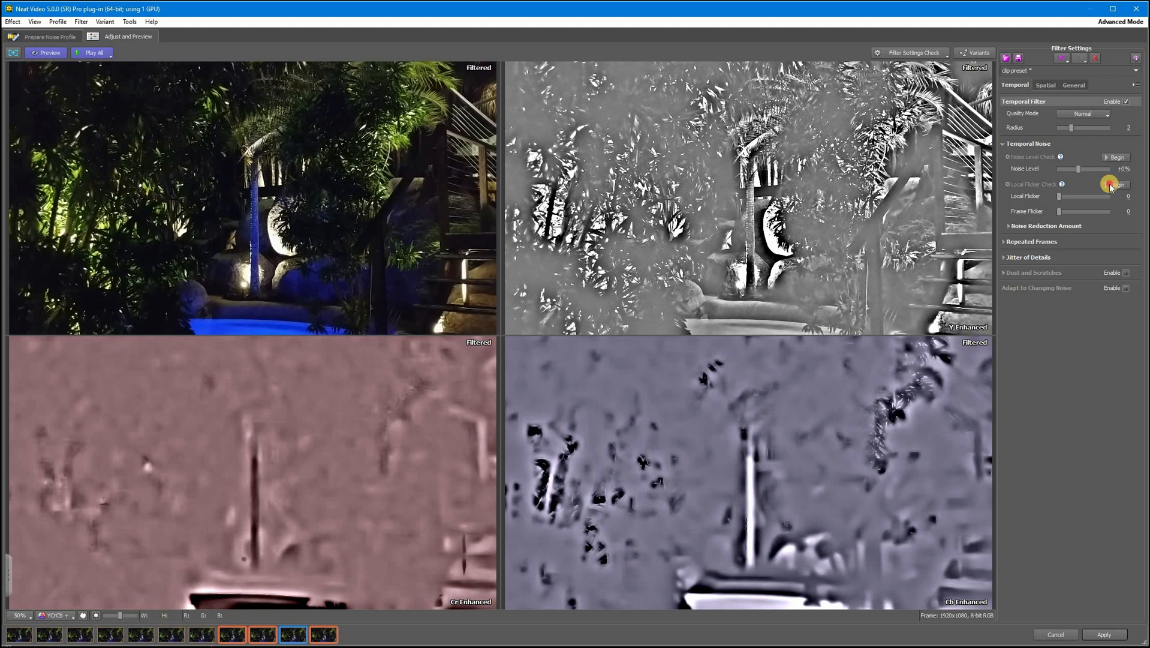
left_click(1116, 185)
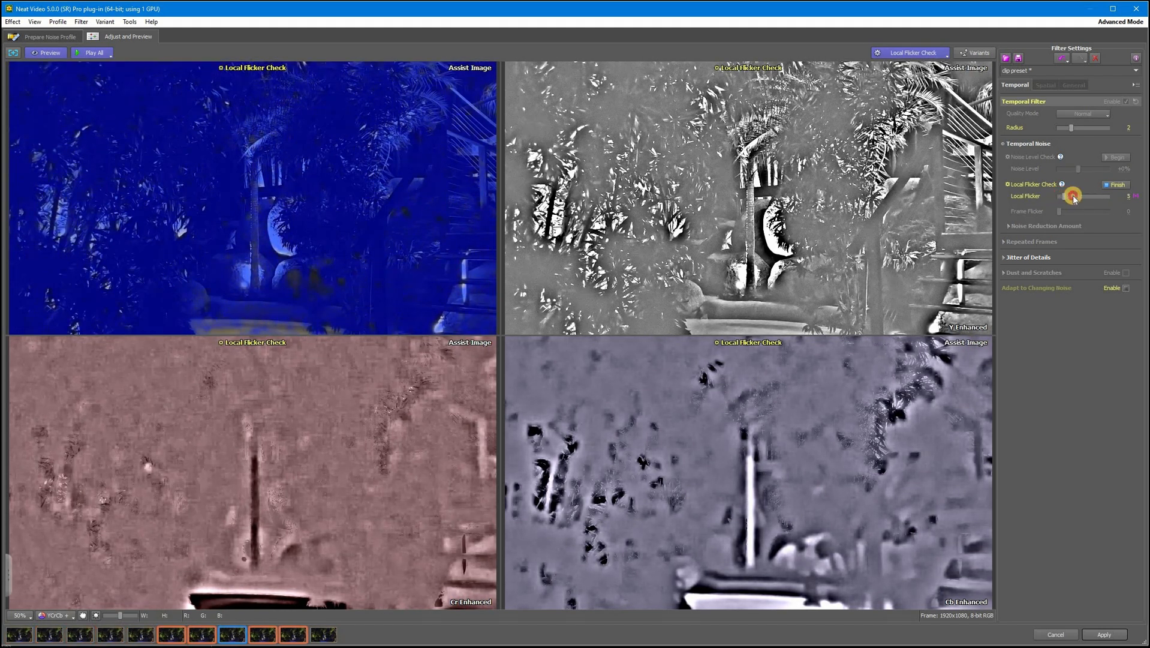